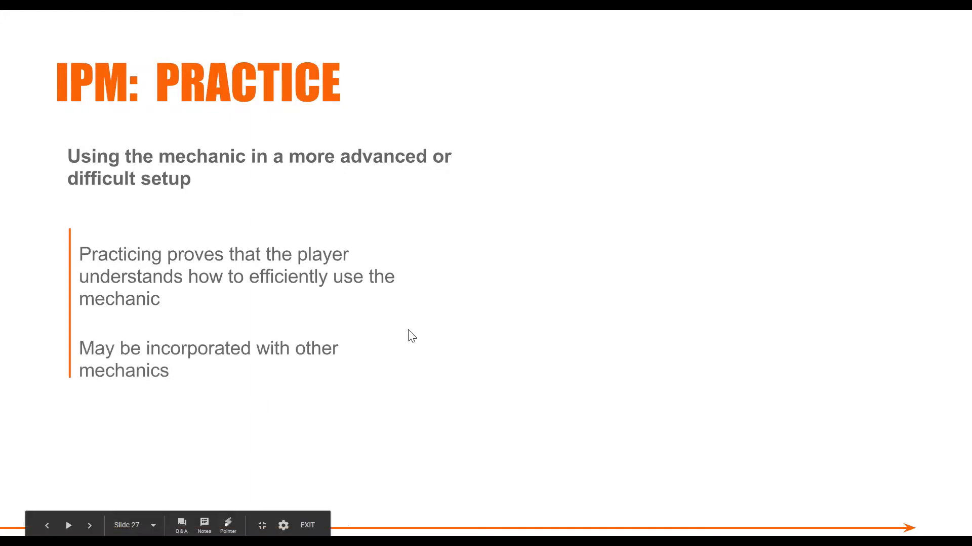
Advance the presentation from slide 27 (IPM: Practice) to slide 28 (IPM: Master).
{"action": "left_click", "coordinate": [89, 526]}
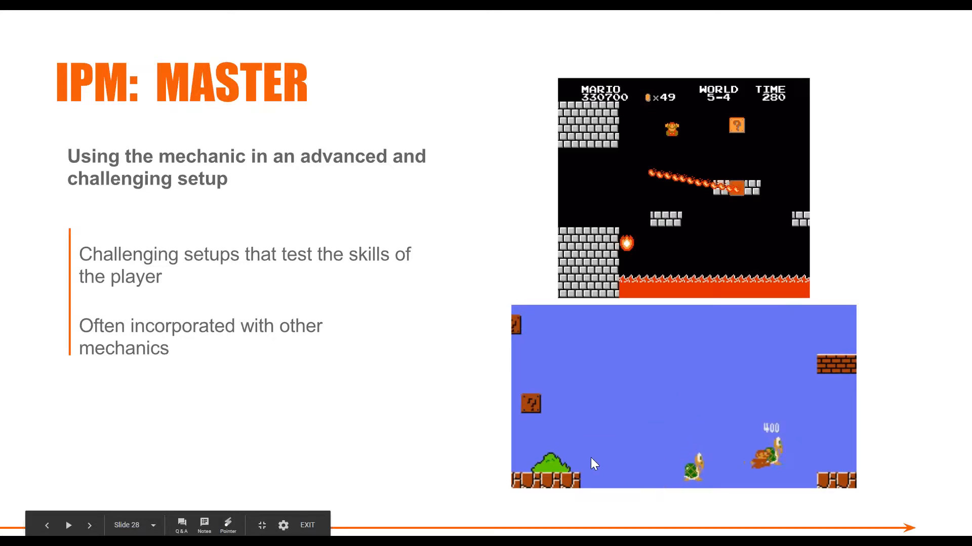
{"action": "mouse_move", "coordinate": [586, 483]}
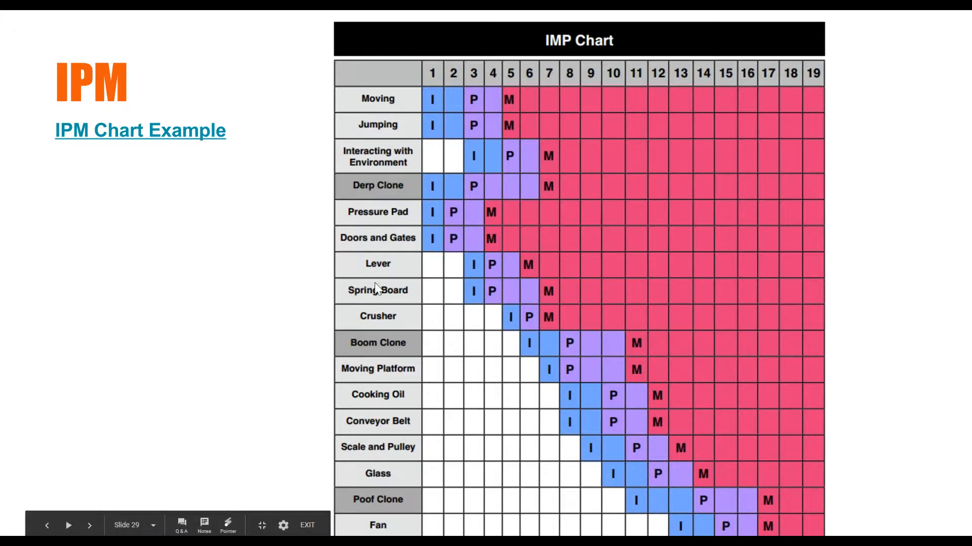
{"action": "mouse_move", "coordinate": [362, 507]}
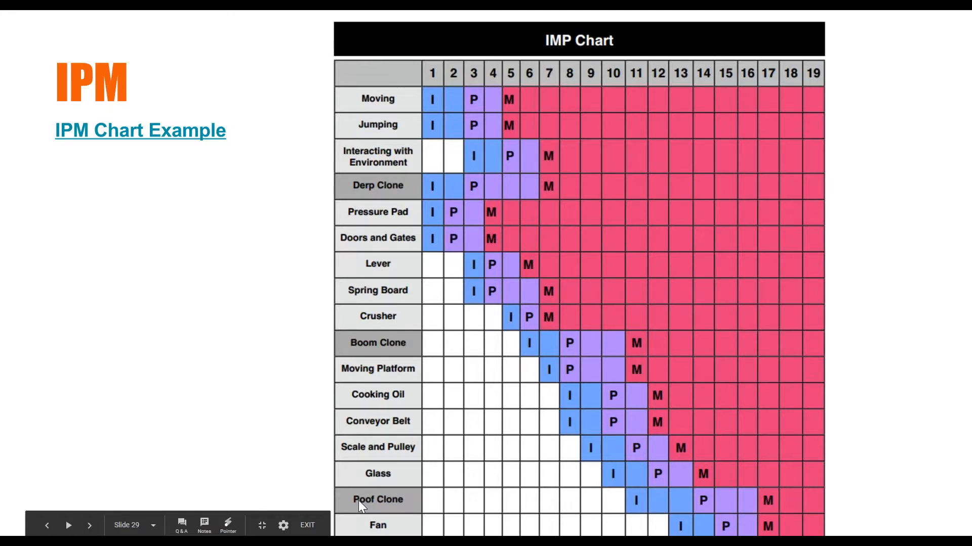
{"action": "mouse_move", "coordinate": [353, 373]}
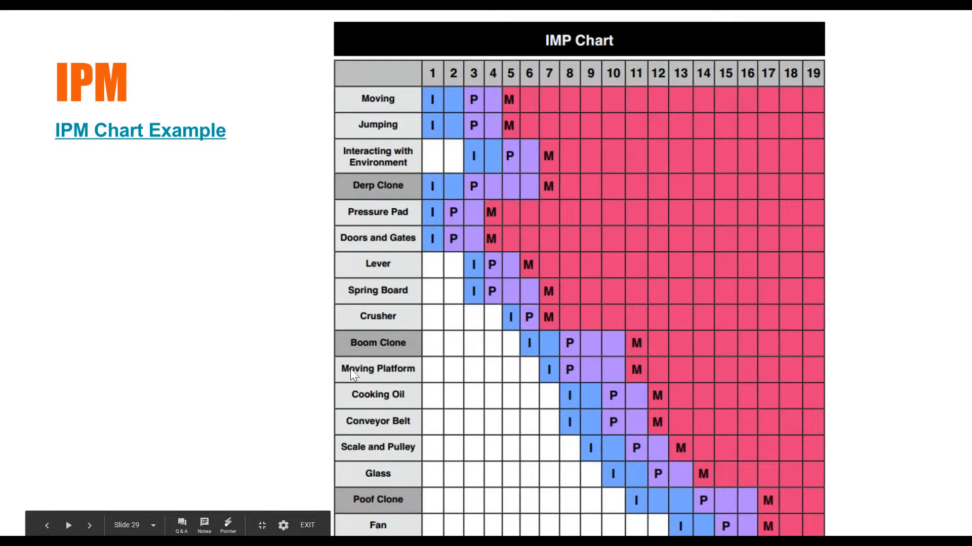
{"action": "mouse_move", "coordinate": [379, 190]}
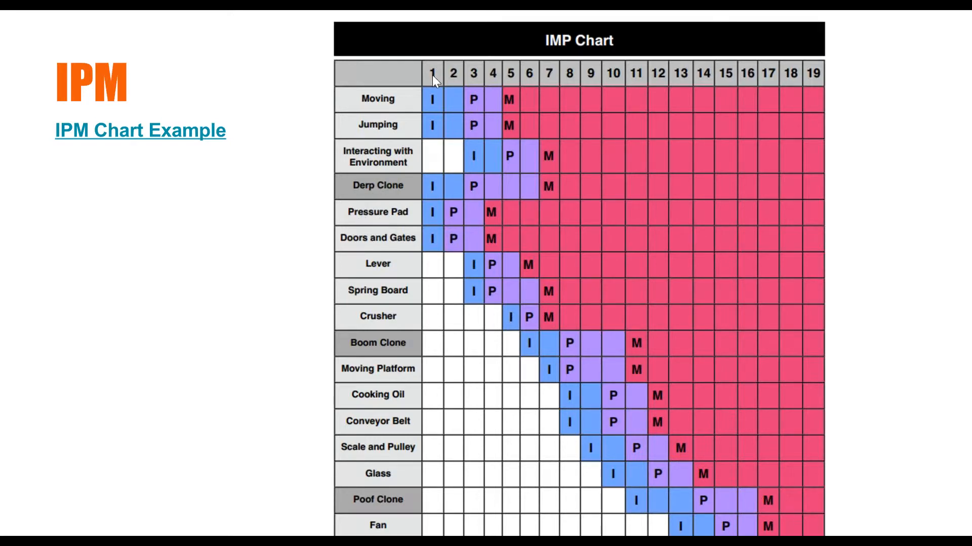
{"action": "mouse_move", "coordinate": [821, 74]}
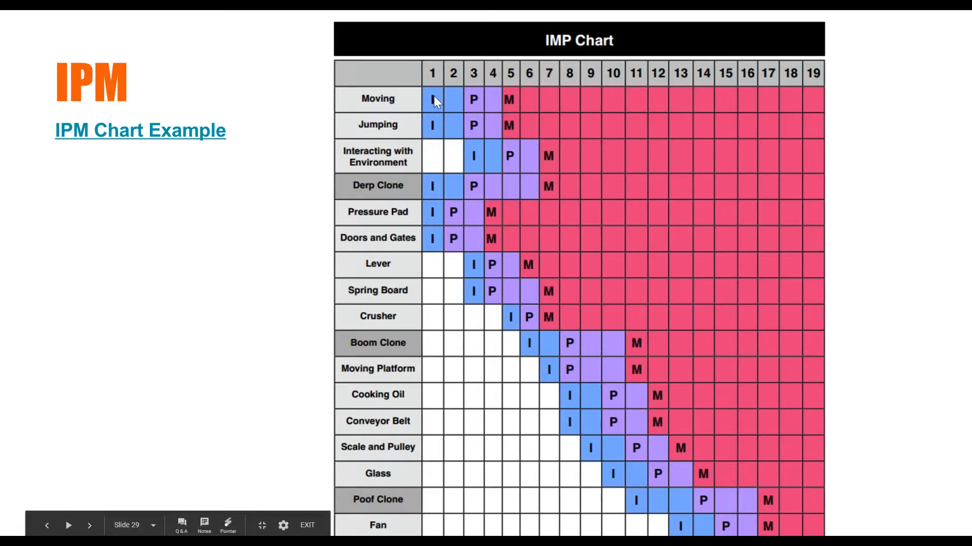
{"action": "mouse_move", "coordinate": [492, 207]}
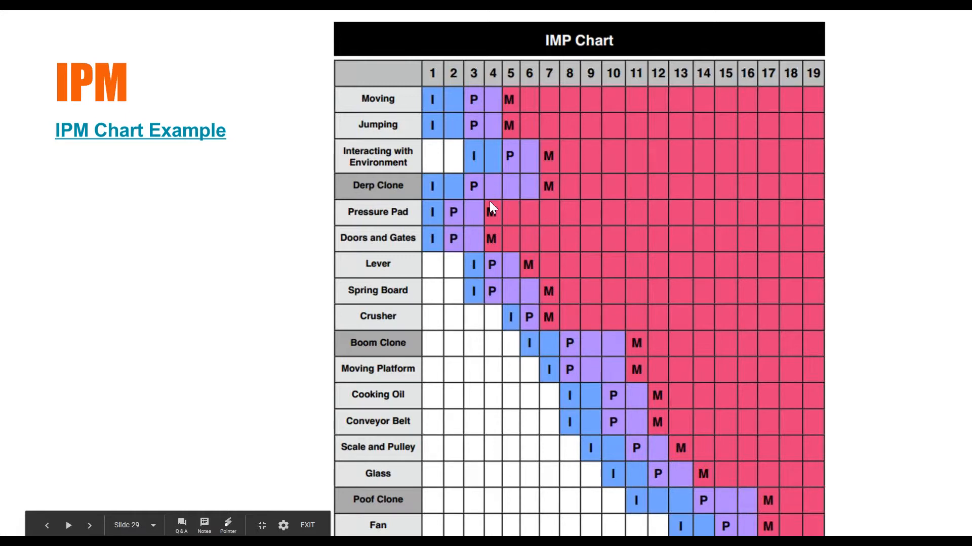
{"action": "mouse_move", "coordinate": [459, 121]}
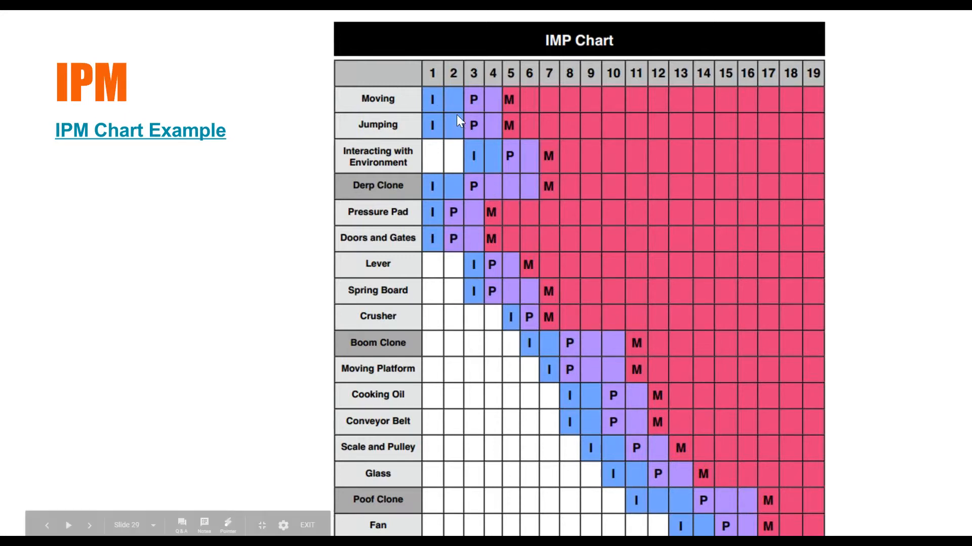
{"action": "mouse_move", "coordinate": [679, 527]}
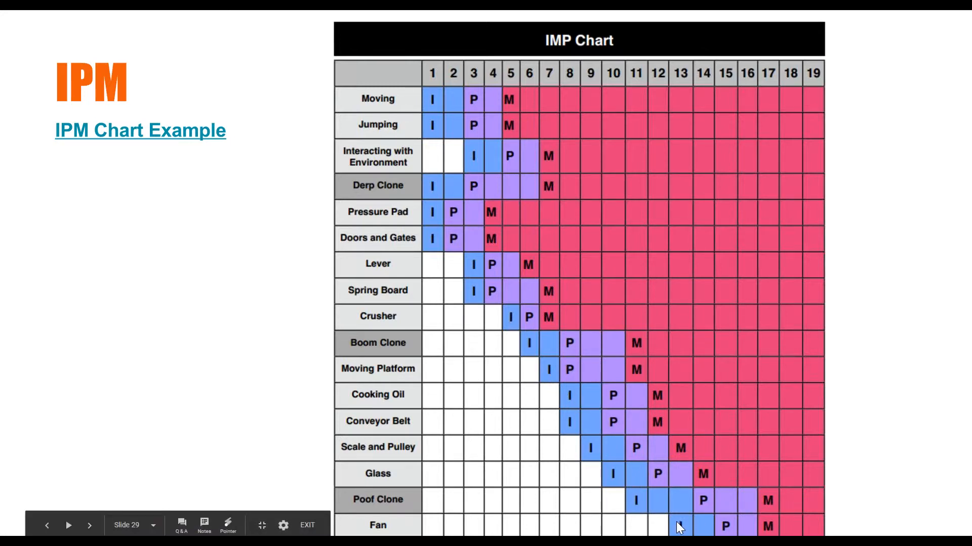
{"action": "mouse_move", "coordinate": [674, 528]}
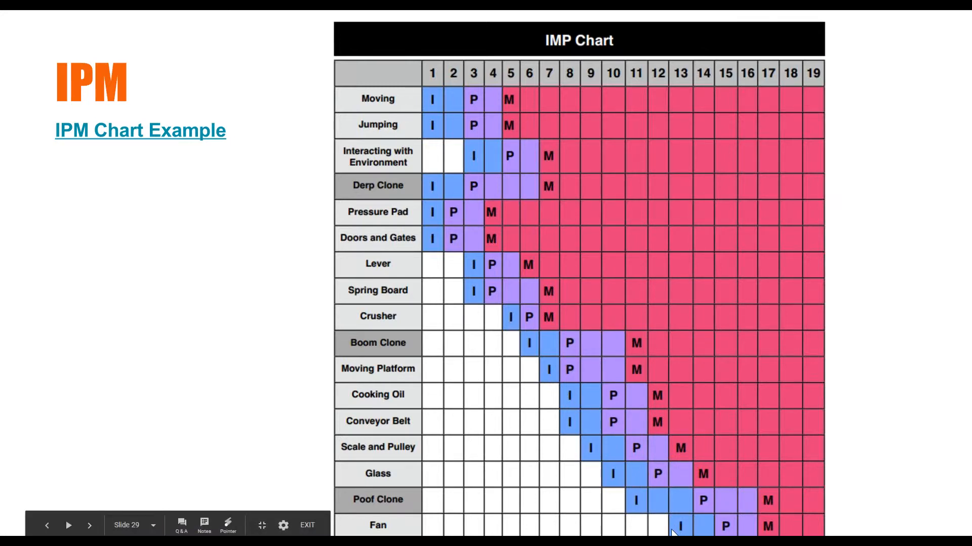
{"action": "mouse_move", "coordinate": [455, 108]}
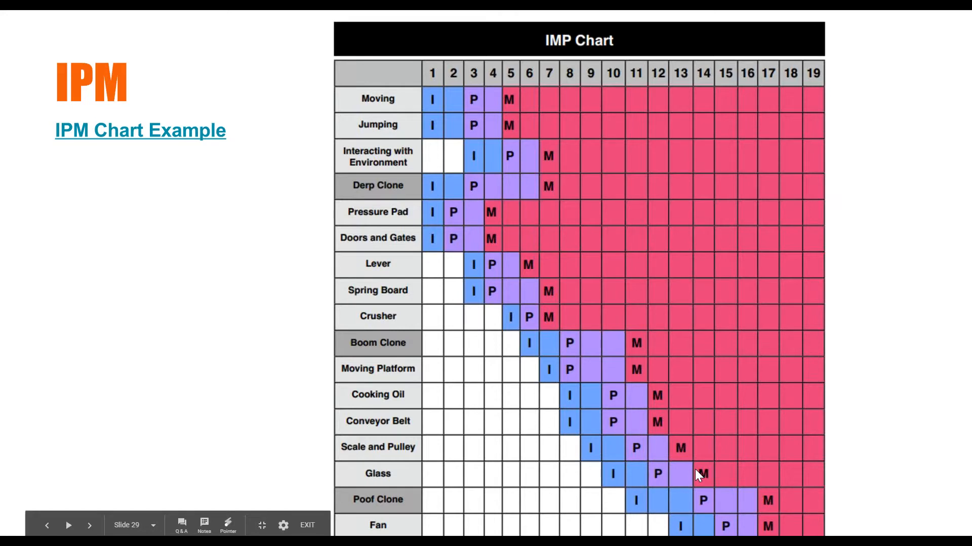
{"action": "mouse_move", "coordinate": [304, 369]}
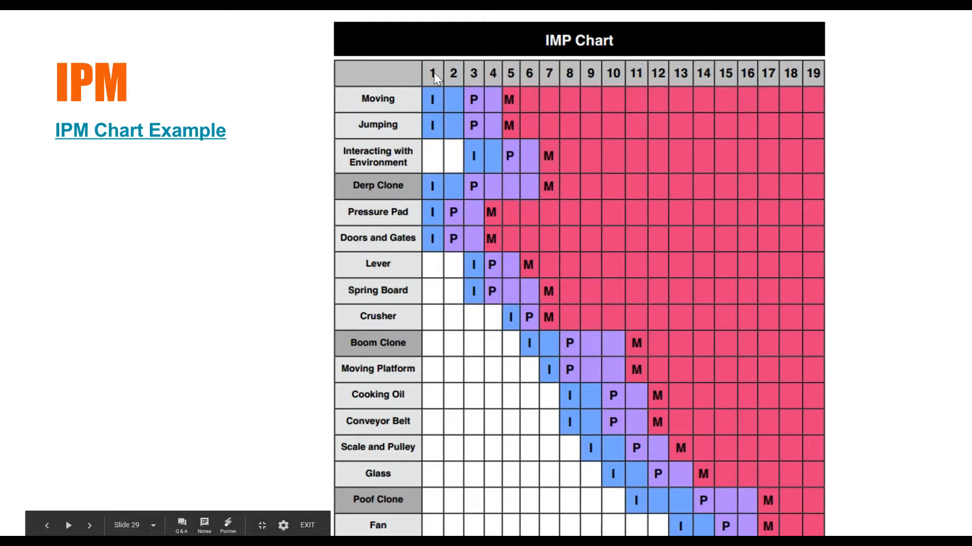
{"action": "mouse_move", "coordinate": [433, 102]}
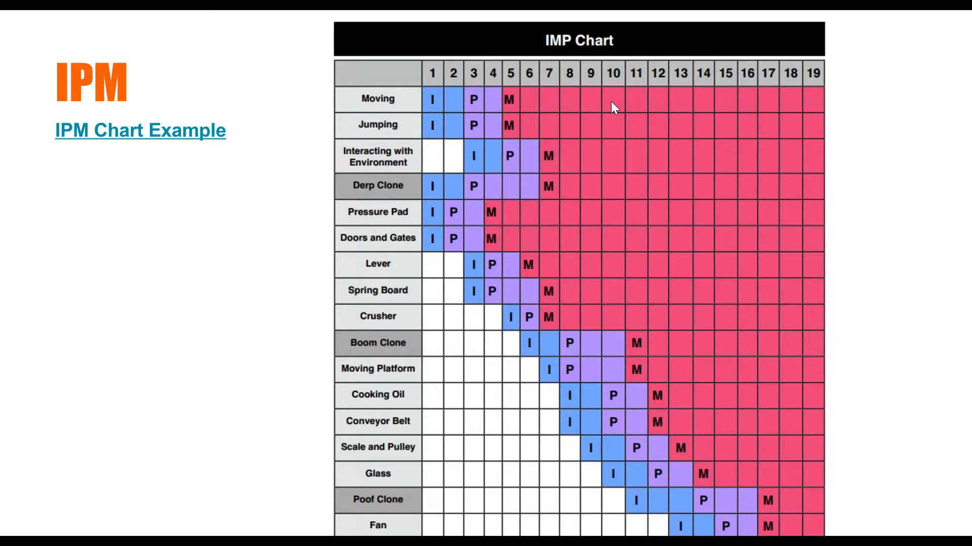
{"action": "mouse_move", "coordinate": [630, 205]}
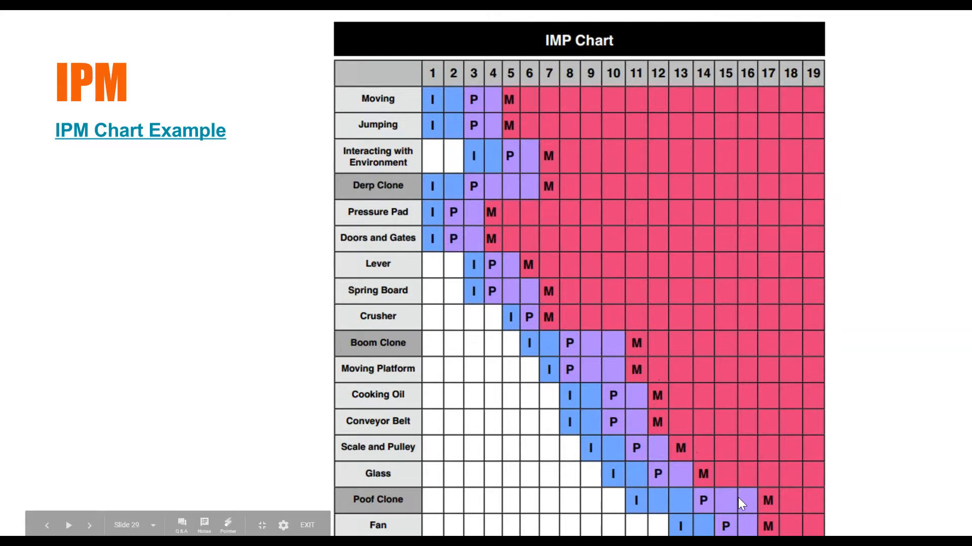
{"action": "mouse_move", "coordinate": [541, 122]}
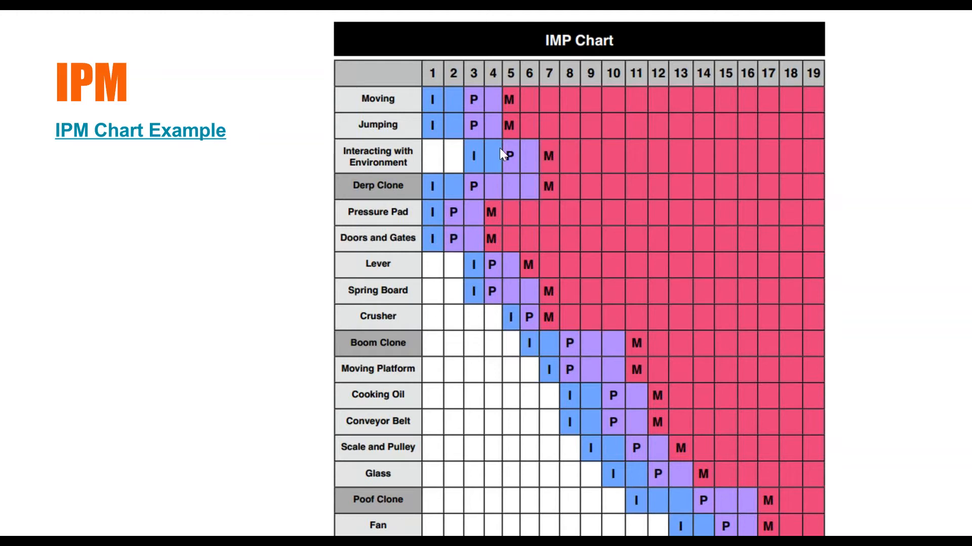
{"action": "mouse_move", "coordinate": [518, 130]}
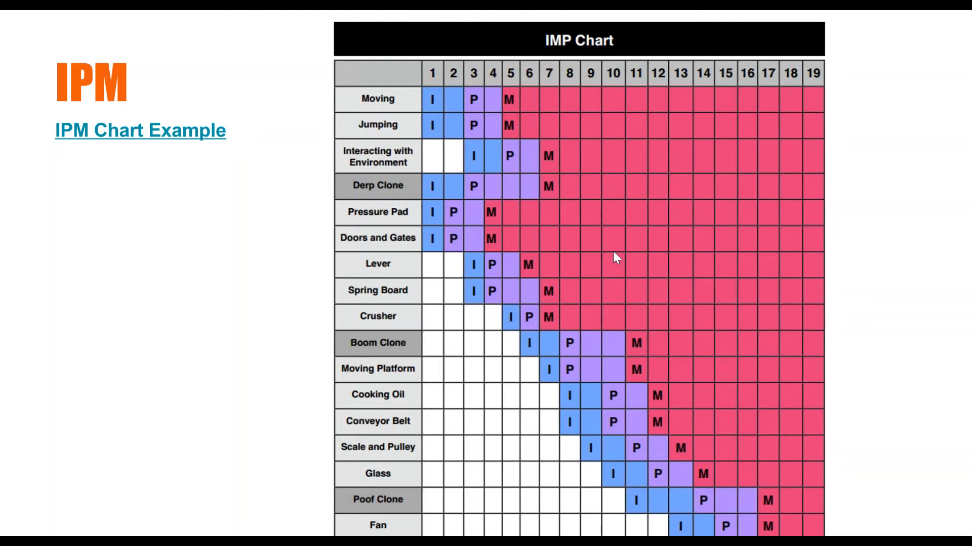
{"action": "mouse_move", "coordinate": [518, 76]}
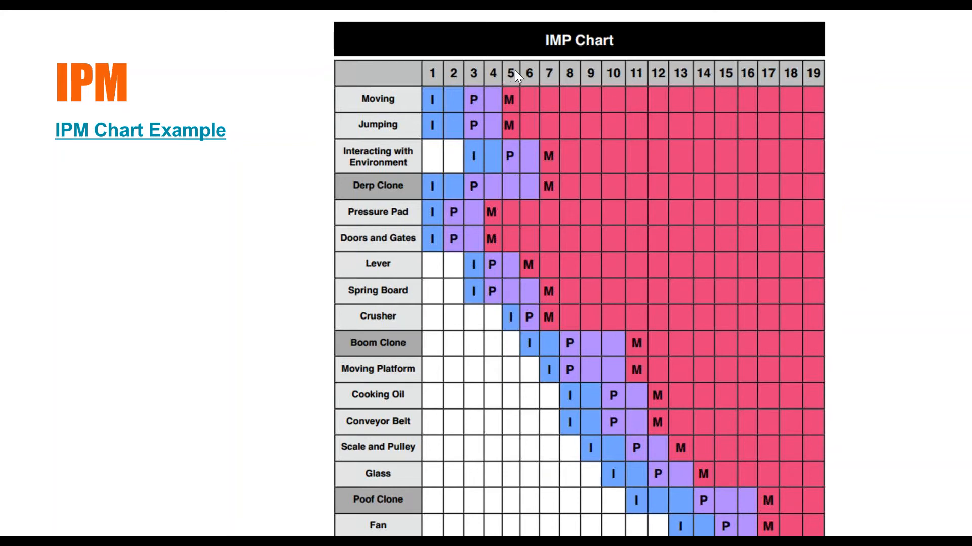
{"action": "mouse_move", "coordinate": [508, 84]}
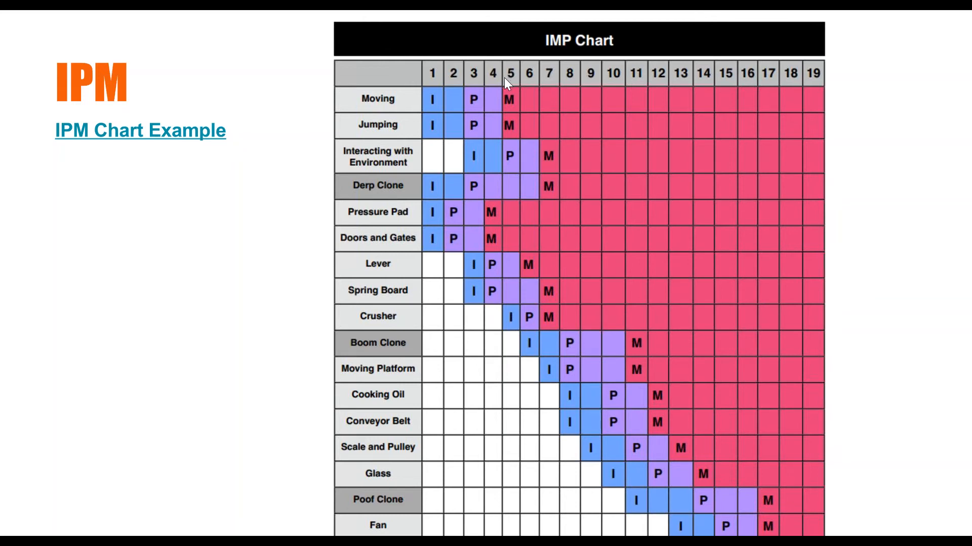
{"action": "mouse_move", "coordinate": [511, 328]}
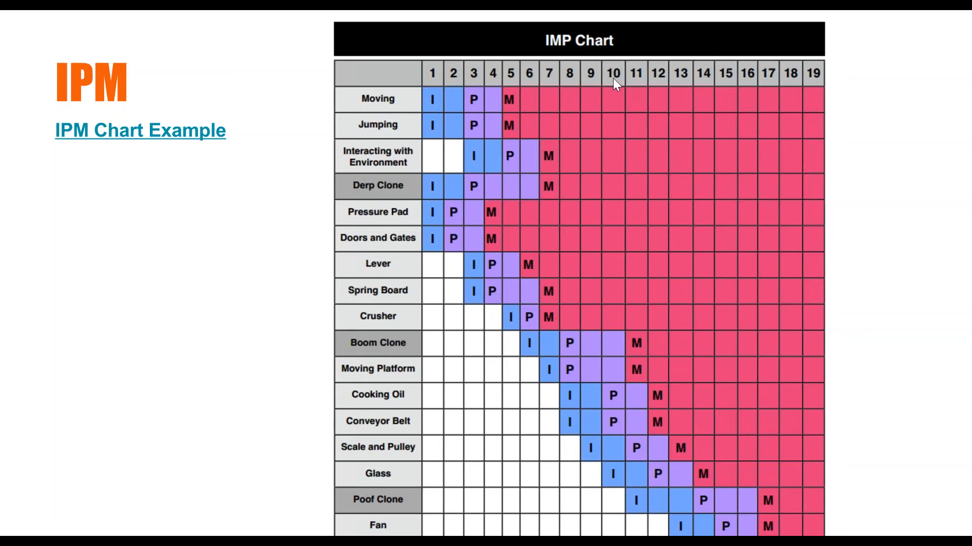
{"action": "mouse_move", "coordinate": [704, 88]}
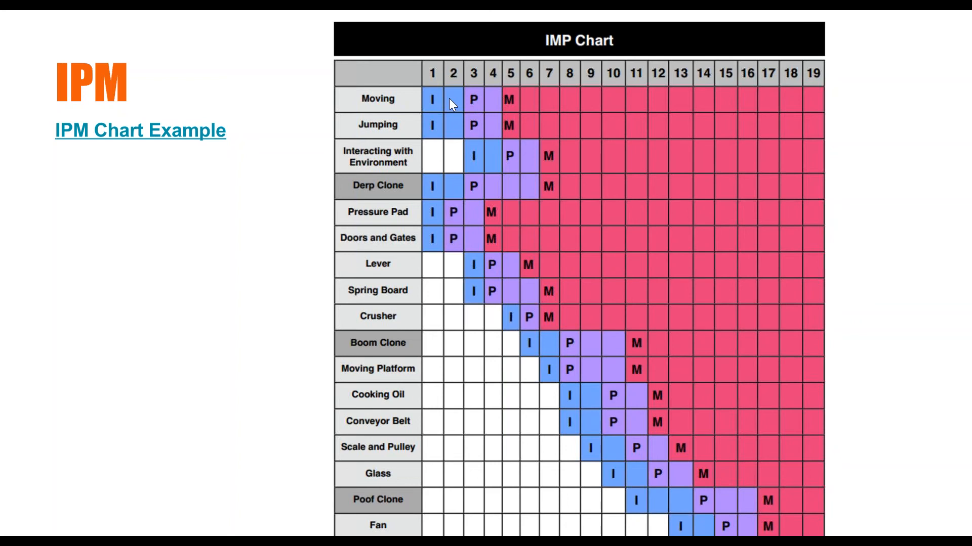
{"action": "mouse_move", "coordinate": [254, 266]}
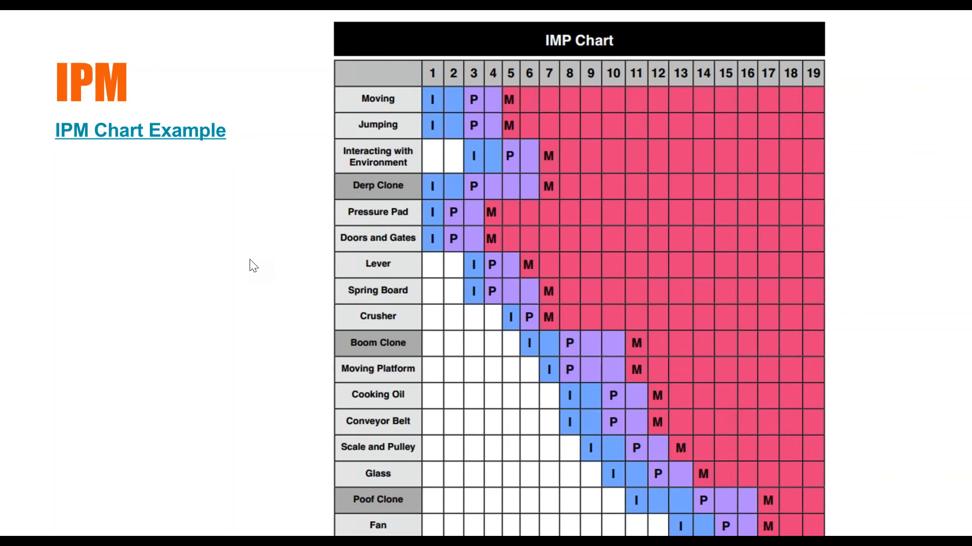
{"action": "mouse_move", "coordinate": [309, 273]}
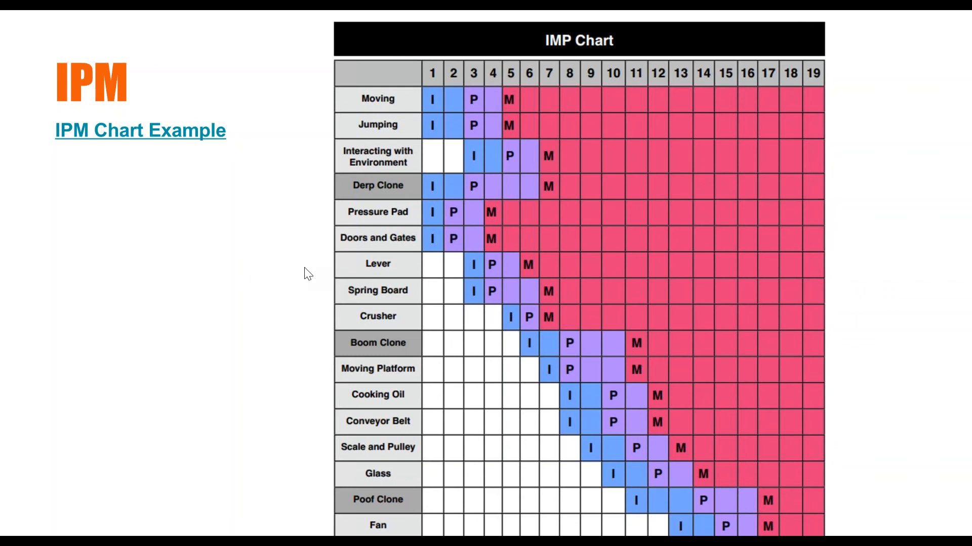
{"action": "mouse_move", "coordinate": [257, 285]}
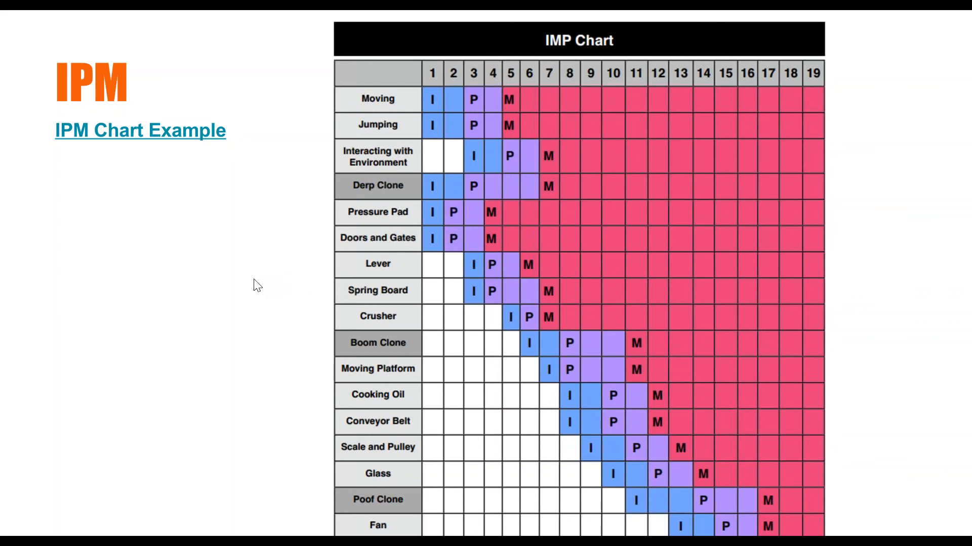
{"action": "mouse_move", "coordinate": [248, 295]}
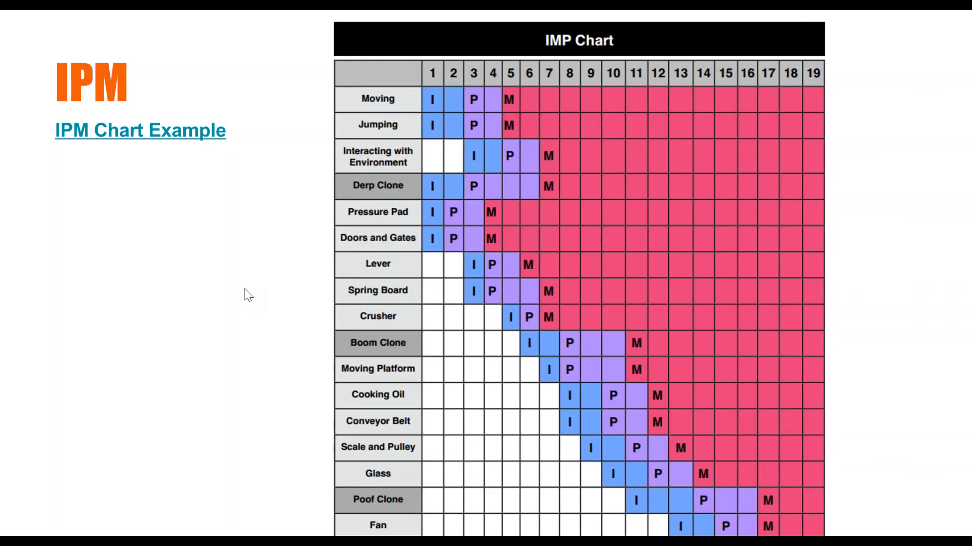
{"action": "mouse_move", "coordinate": [243, 283]}
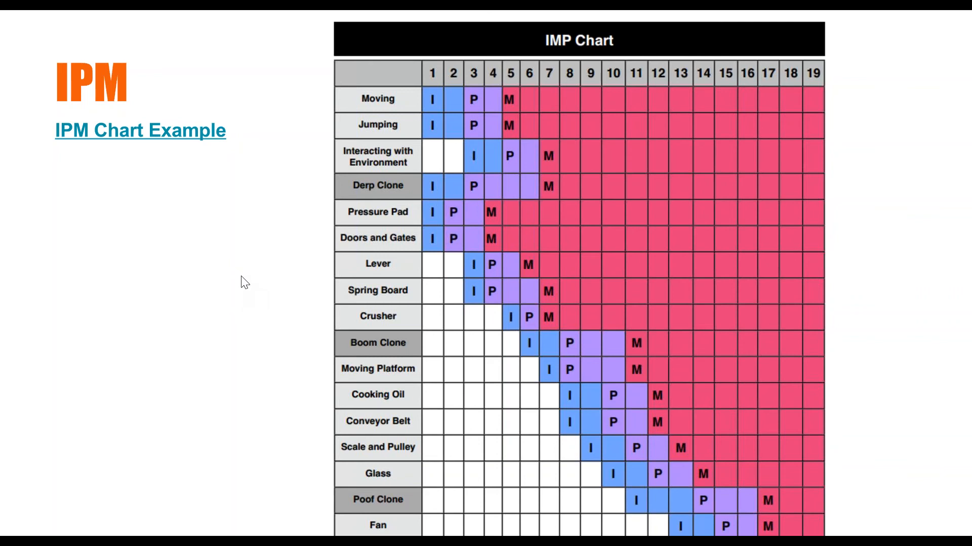
{"action": "mouse_move", "coordinate": [295, 184]}
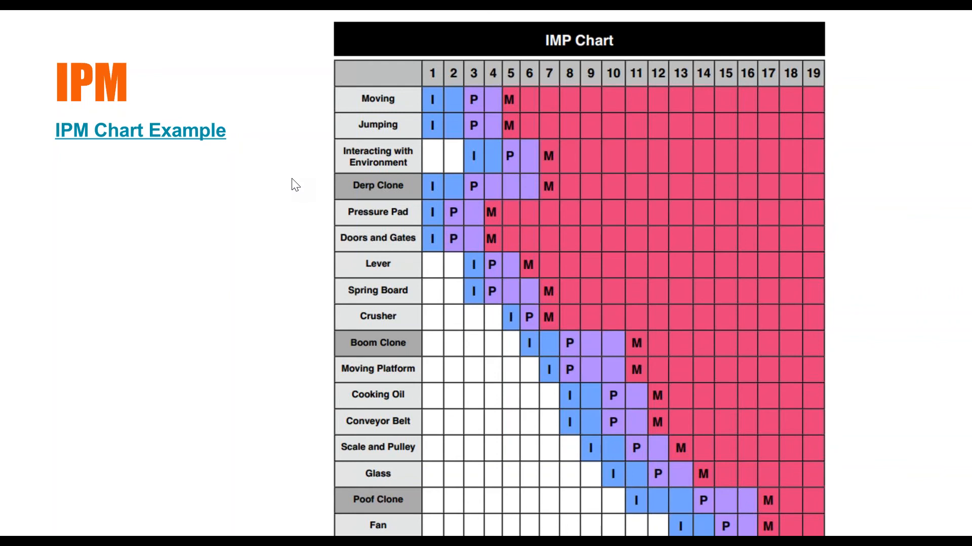
{"action": "mouse_move", "coordinate": [573, 104]}
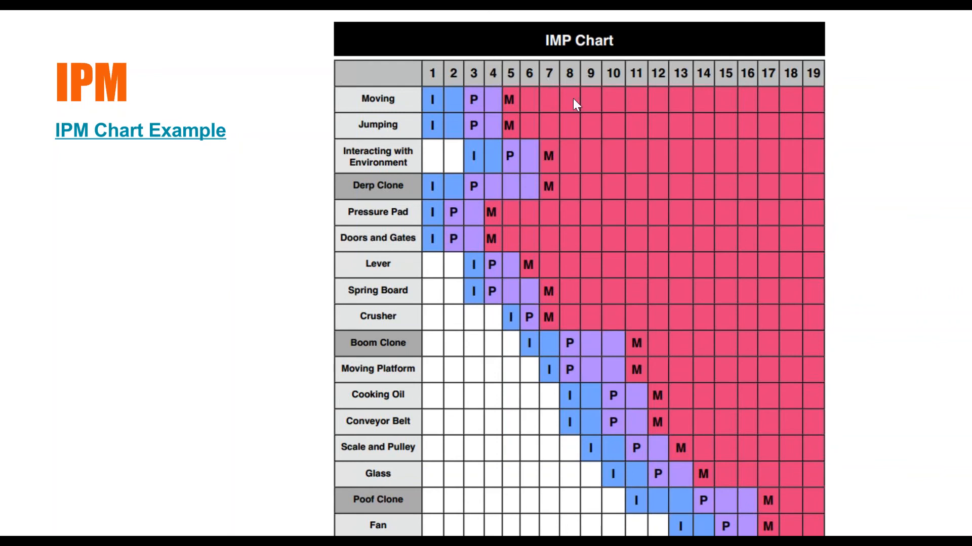
{"action": "mouse_move", "coordinate": [268, 310]}
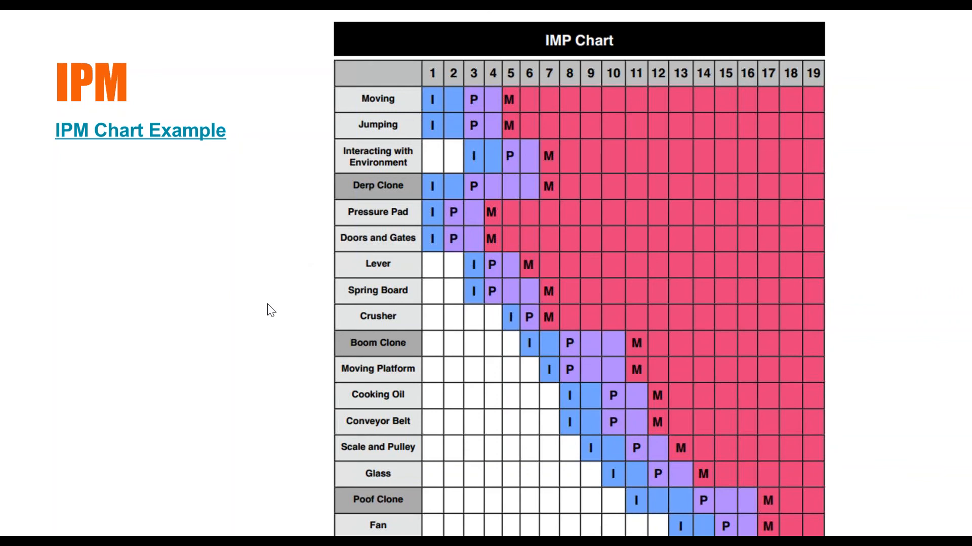
{"action": "mouse_move", "coordinate": [275, 310]}
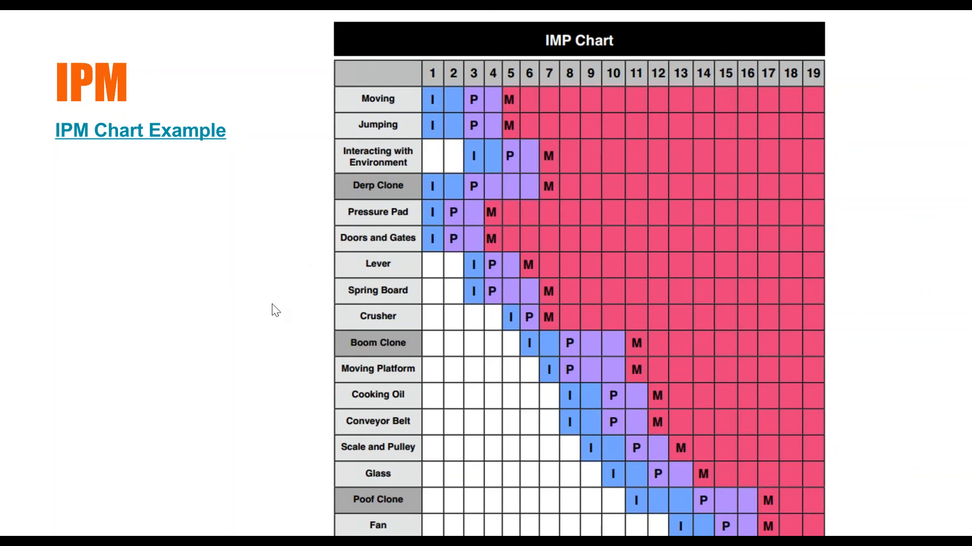